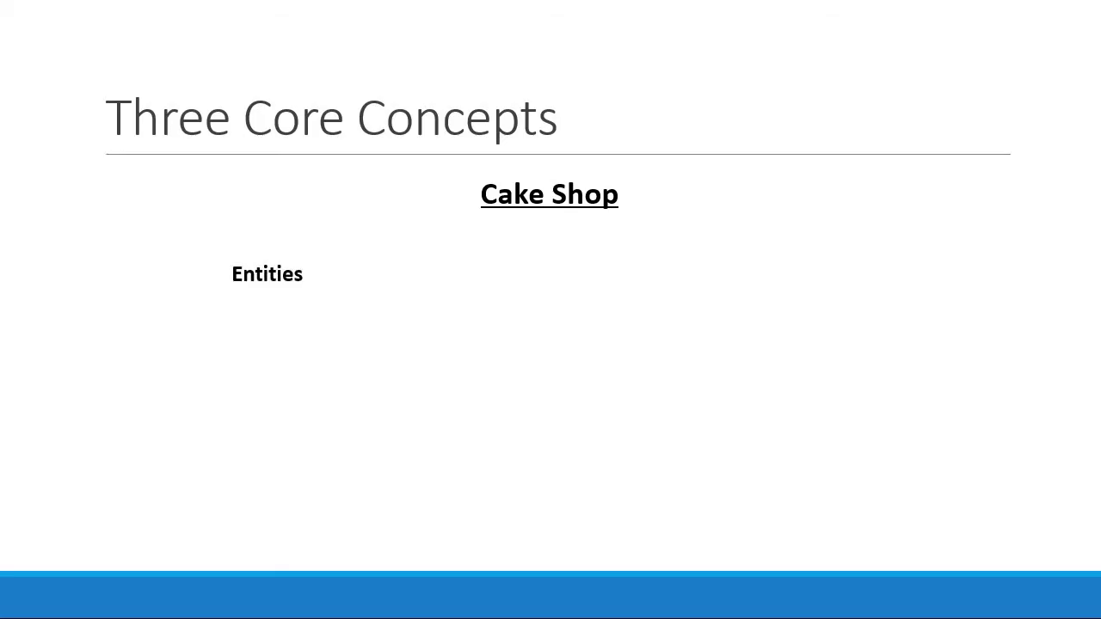
Reveal the Shop and Shopkeeper entity bullets on the Cake Shop slide.
{"action": "type", "text": "Shop – Stores cakes on a shelf"}
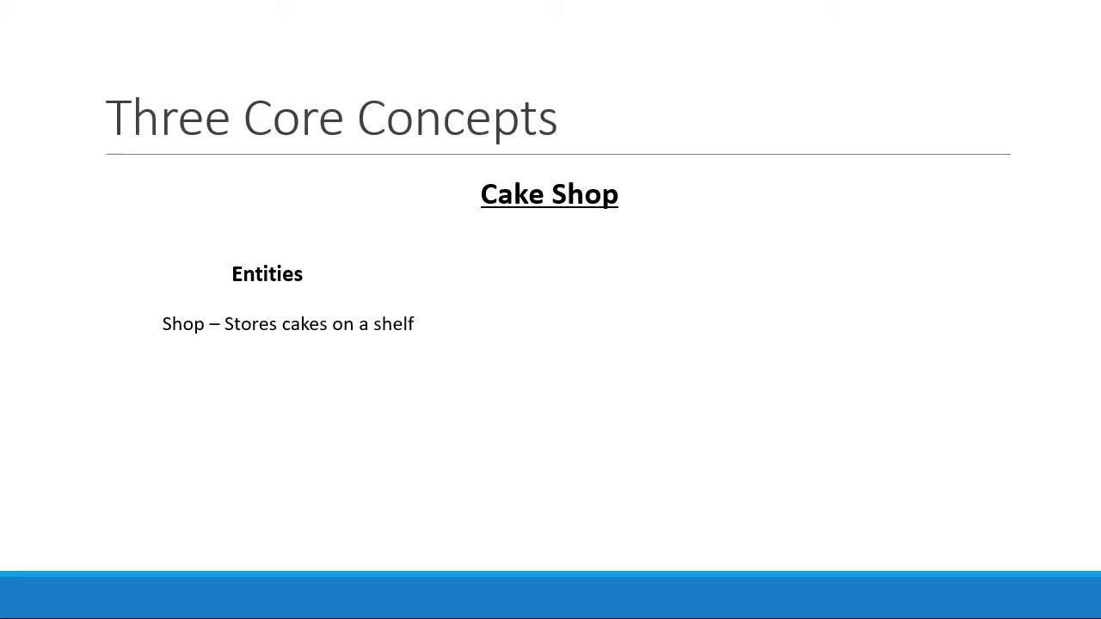
{"action": "type", "text": "Shopkeeper – At the front of the store"}
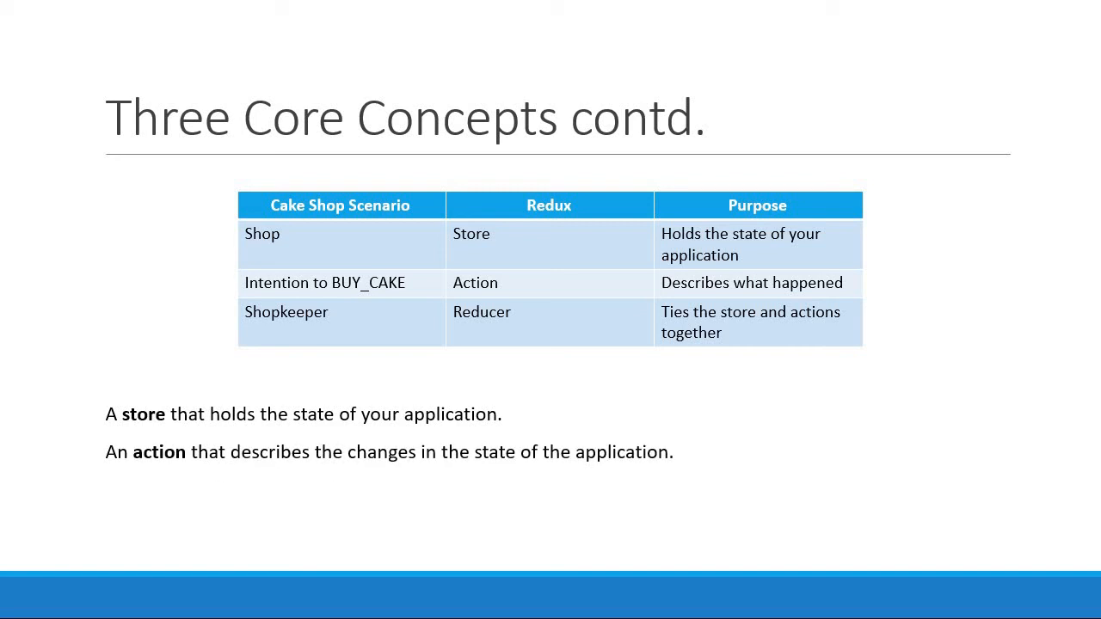
Reveal the reducer definition: carries out the state transition depending on the action.
{"action": "key", "text": "Right"}
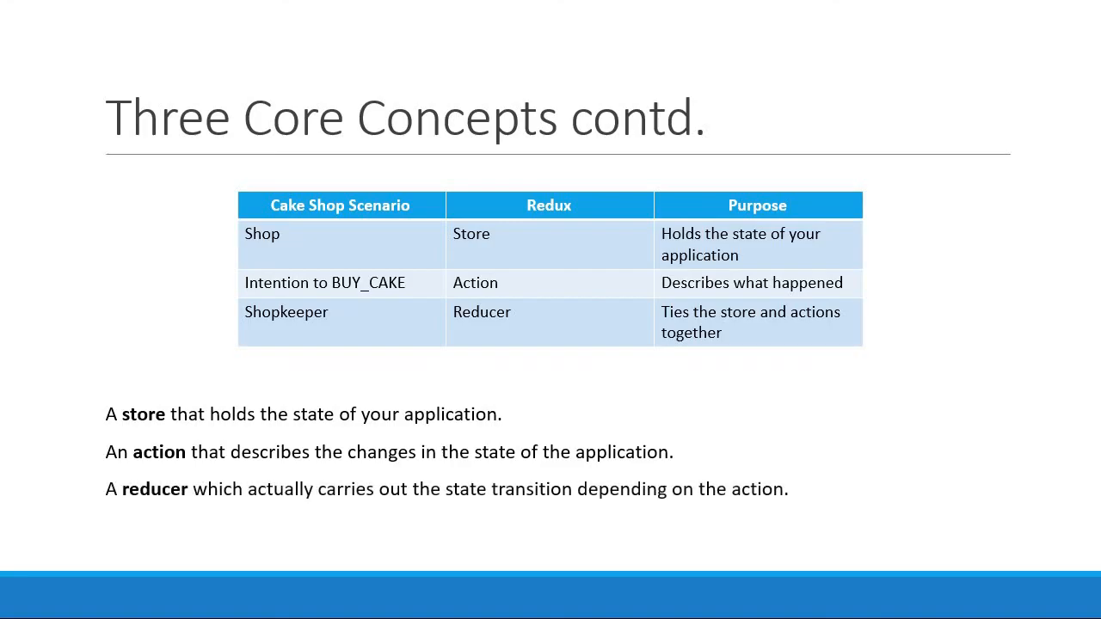